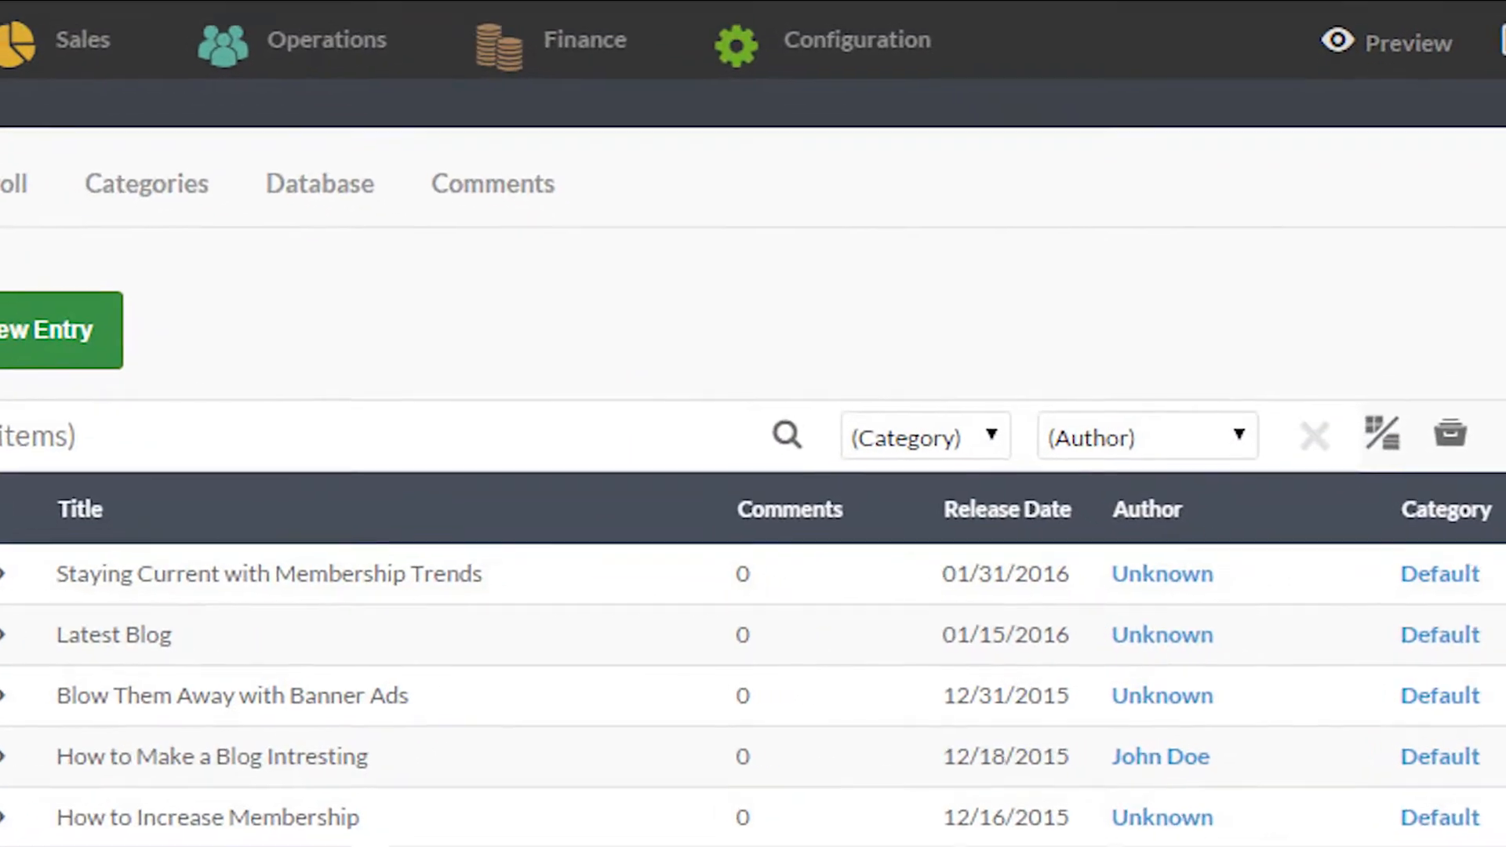
Switch from the blog entries list to the Sales leads list
{"action": "left_click", "coordinate": [82, 39]}
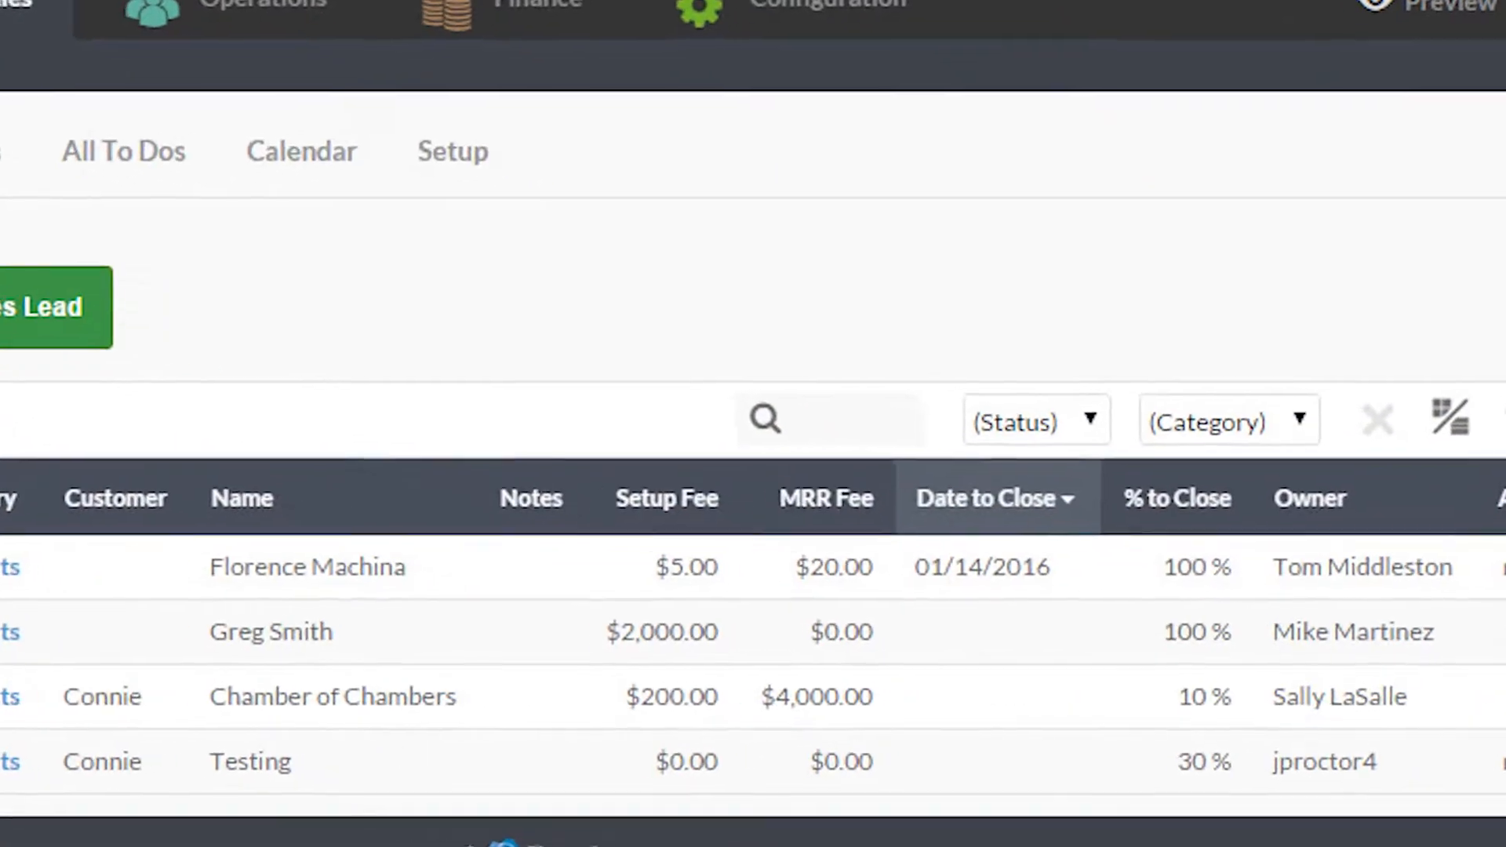
Show blog posts on the combined module calendar and view it by week
{"action": "left_click", "coordinate": [301, 150]}
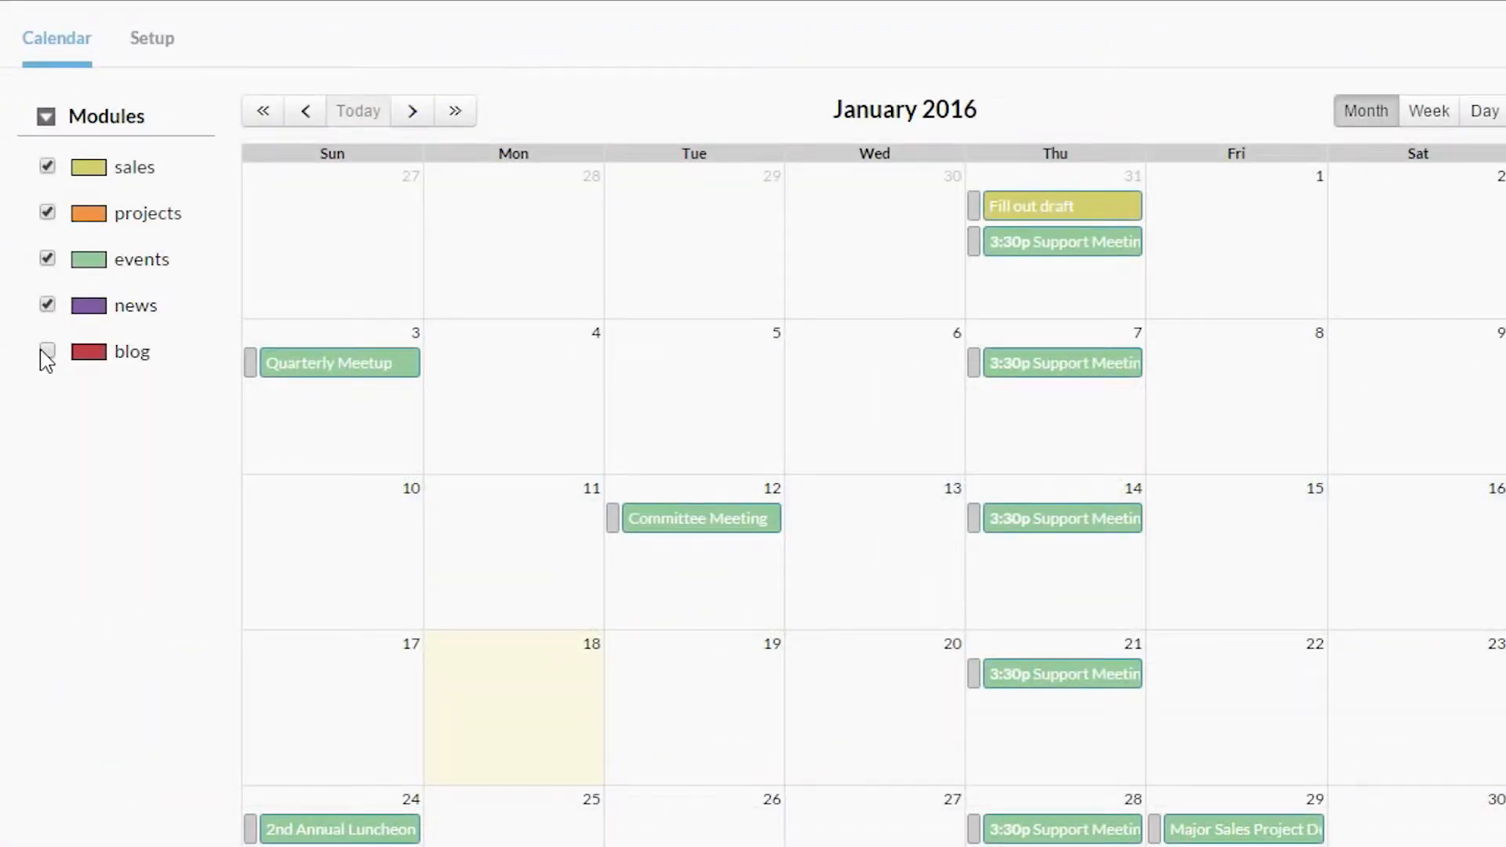
{"action": "left_click", "coordinate": [46, 352]}
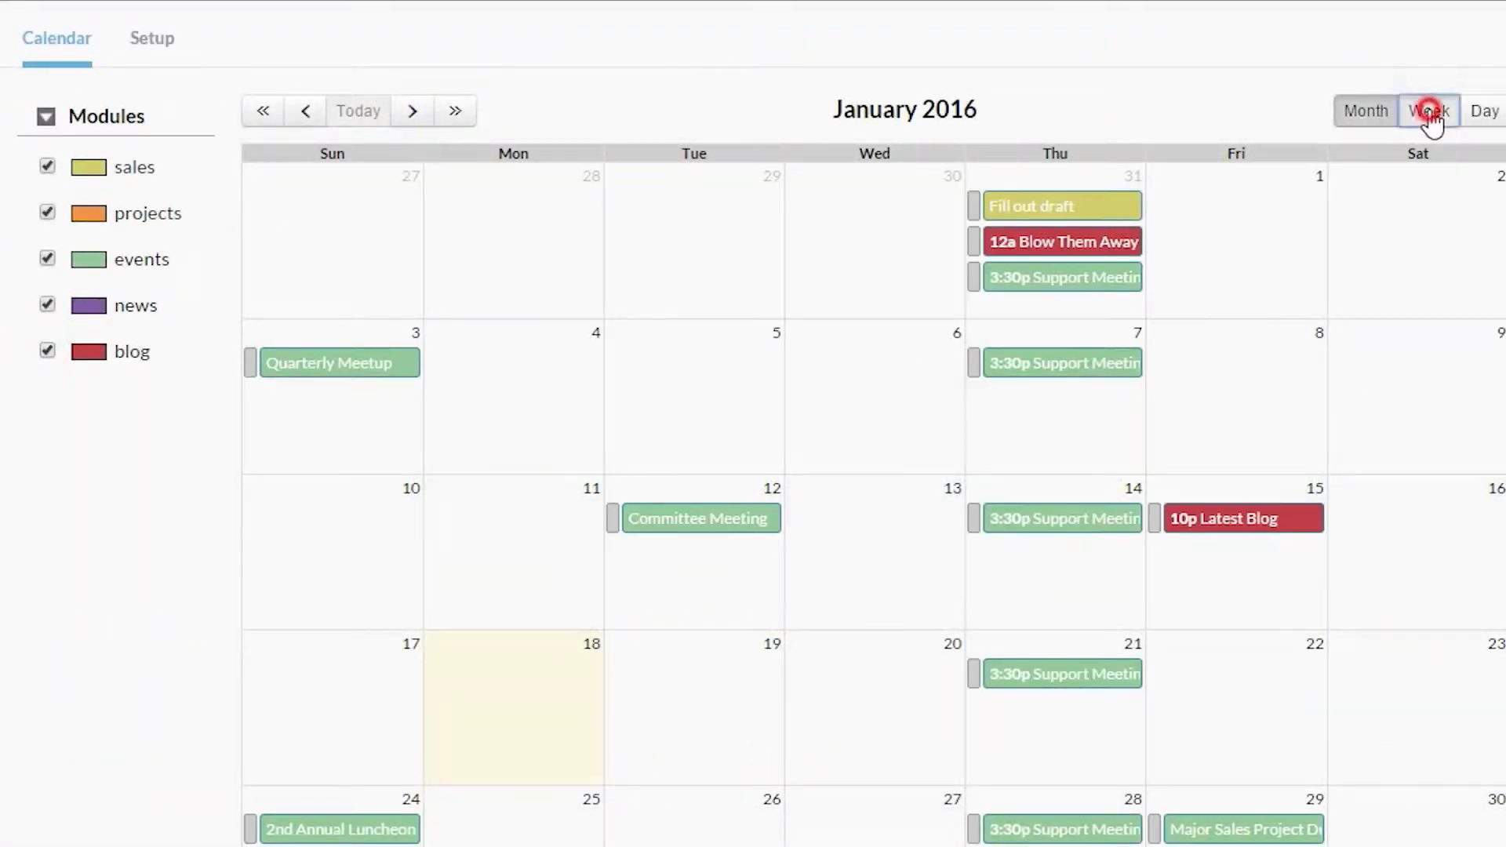
{"action": "left_click", "coordinate": [1484, 110]}
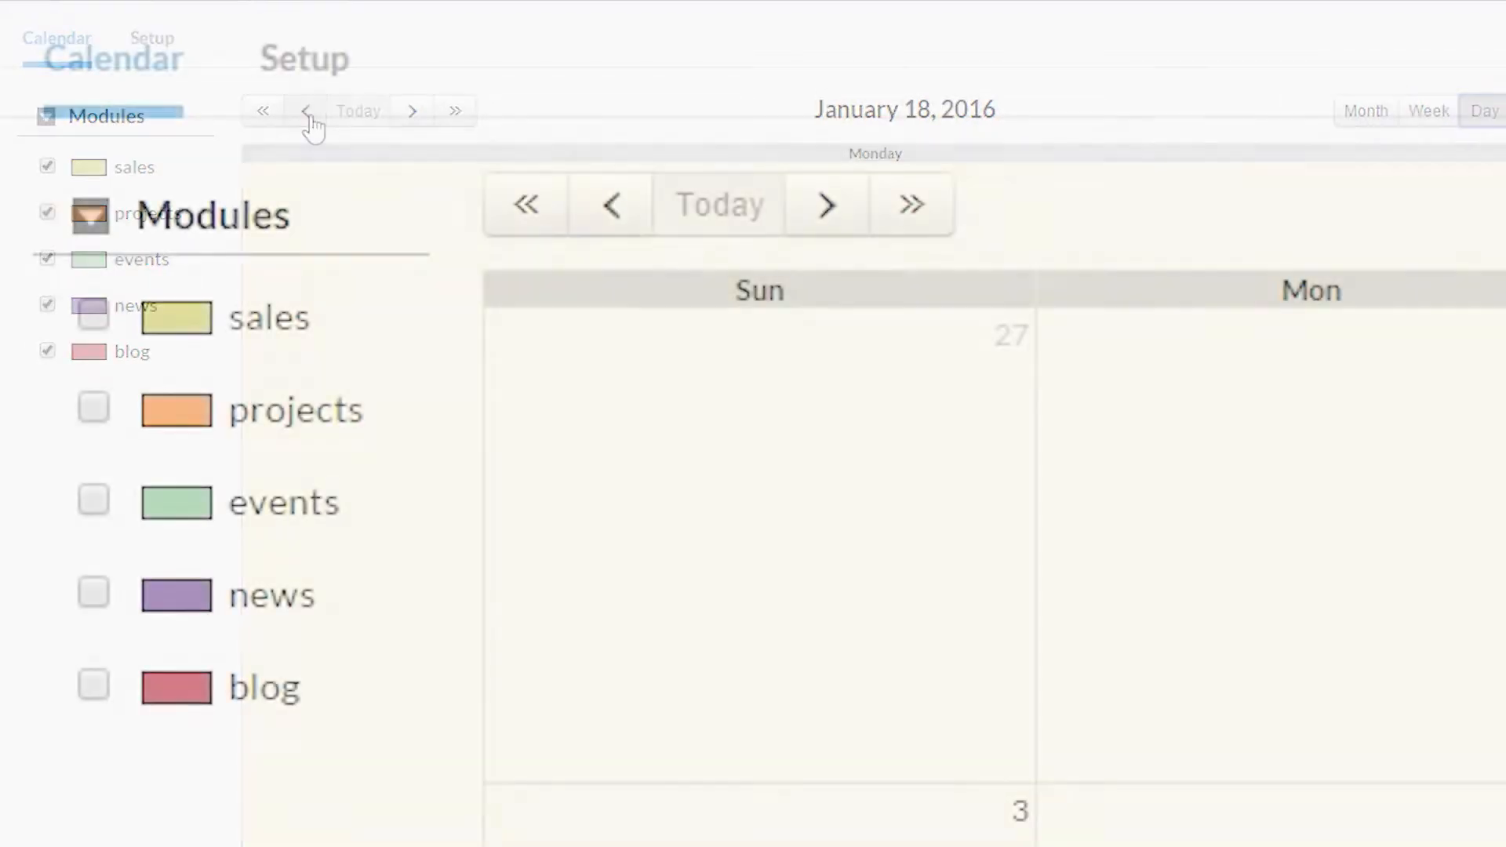
Turn on sales and project items on the calendar and reach the default category sync form
{"action": "left_click", "coordinate": [92, 318]}
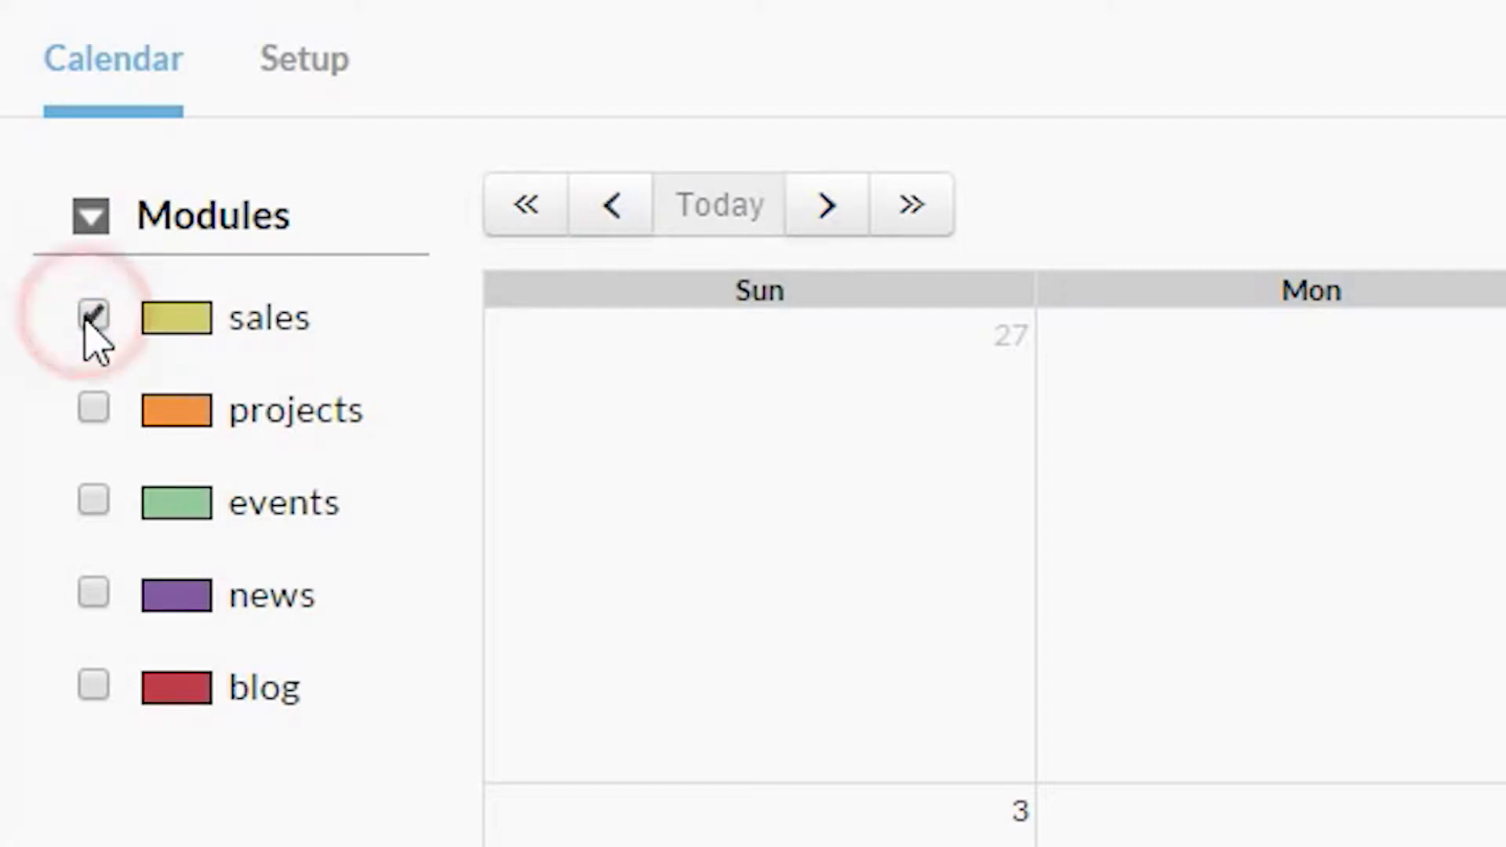
{"action": "left_click", "coordinate": [92, 408]}
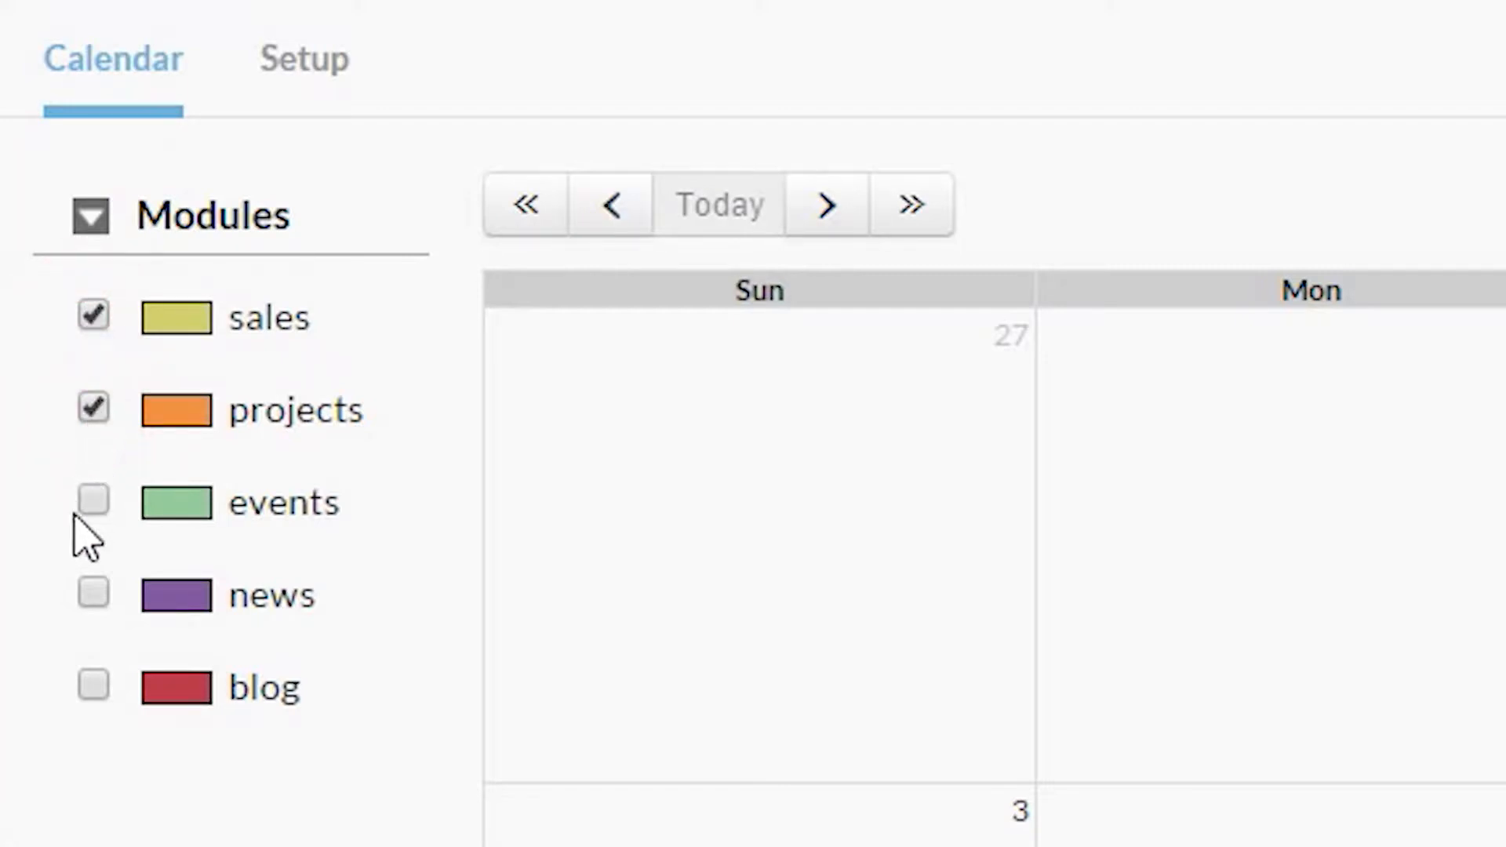
{"action": "left_click", "coordinate": [93, 593]}
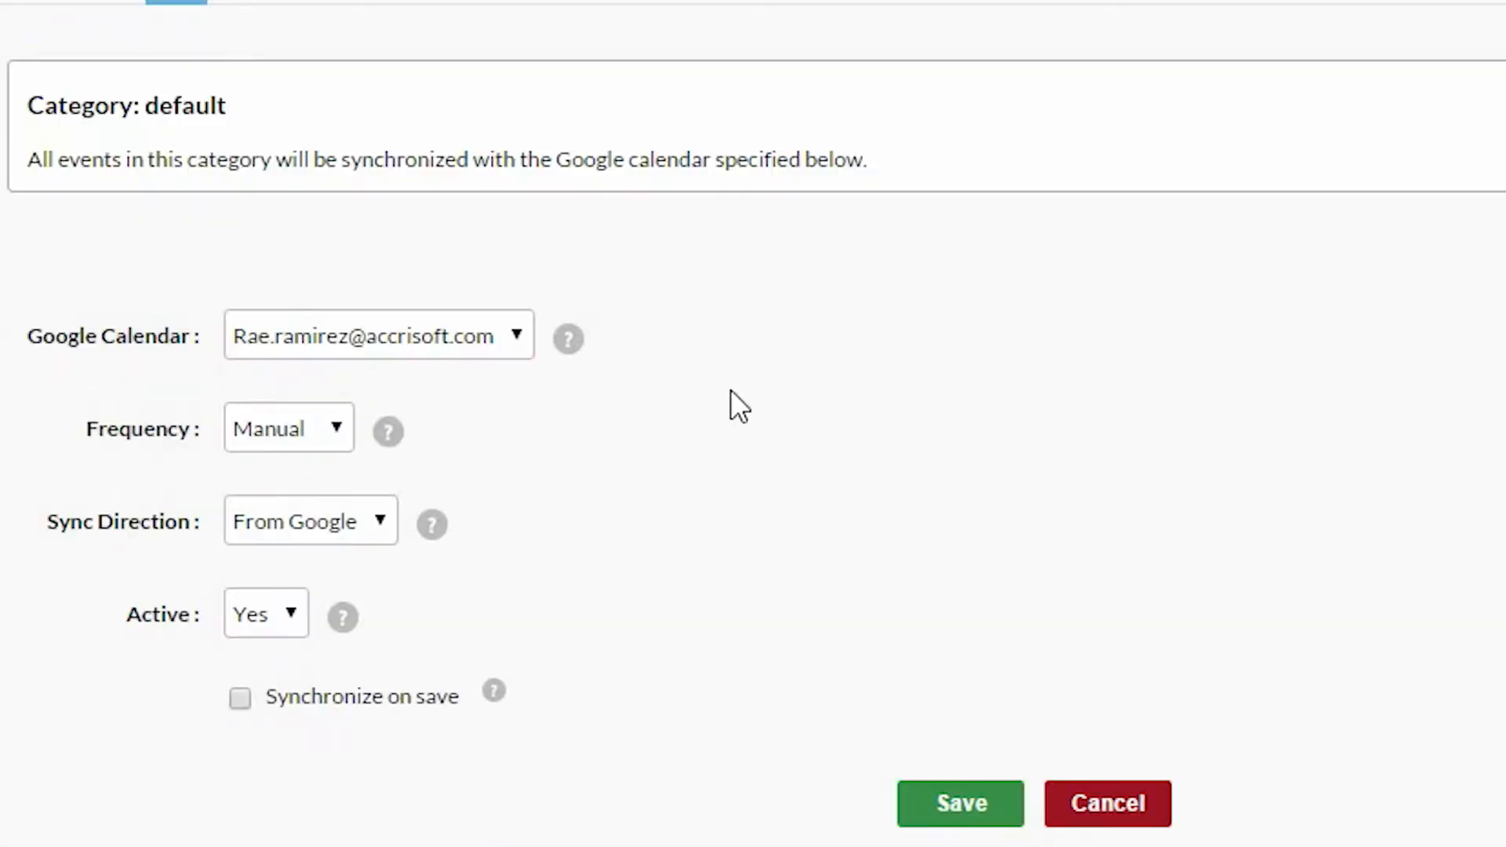
Set the default category sync frequency to Hourly with Synchronize on save ticked
{"action": "left_click", "coordinate": [288, 429]}
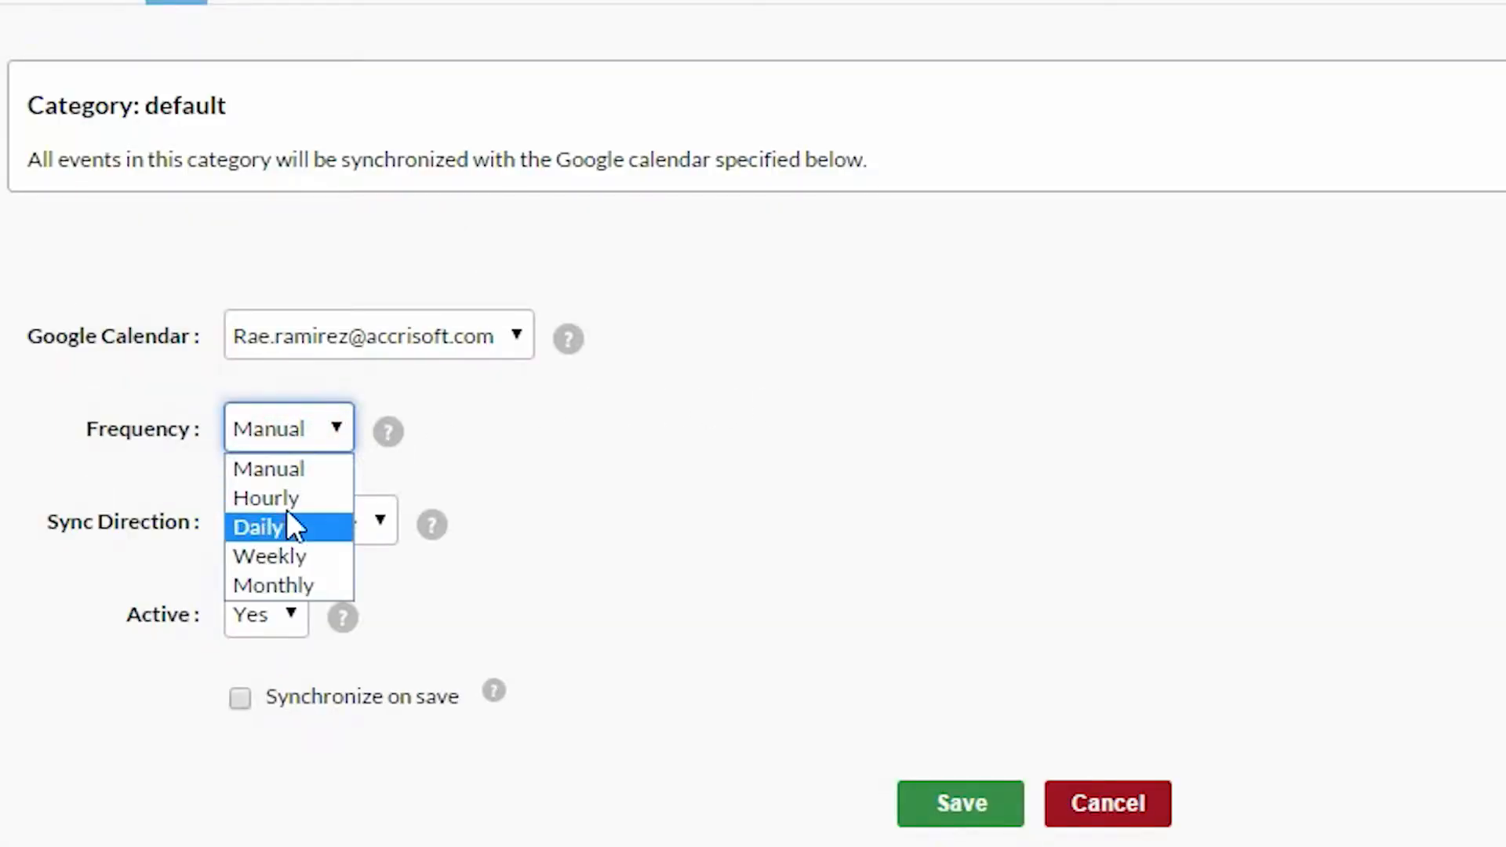
{"action": "left_click", "coordinate": [240, 696]}
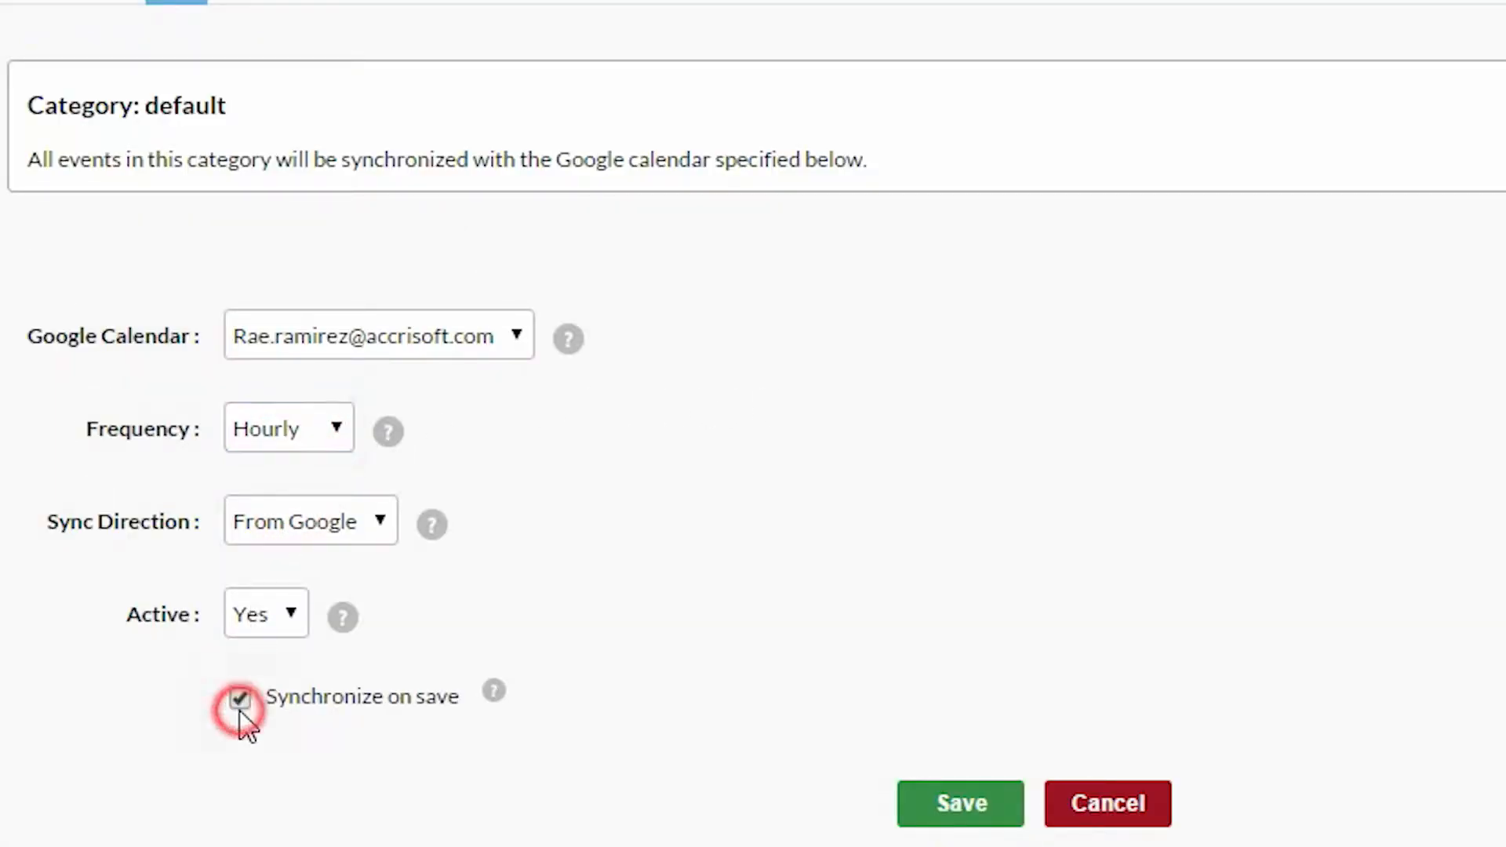
{"action": "left_click", "coordinate": [960, 803]}
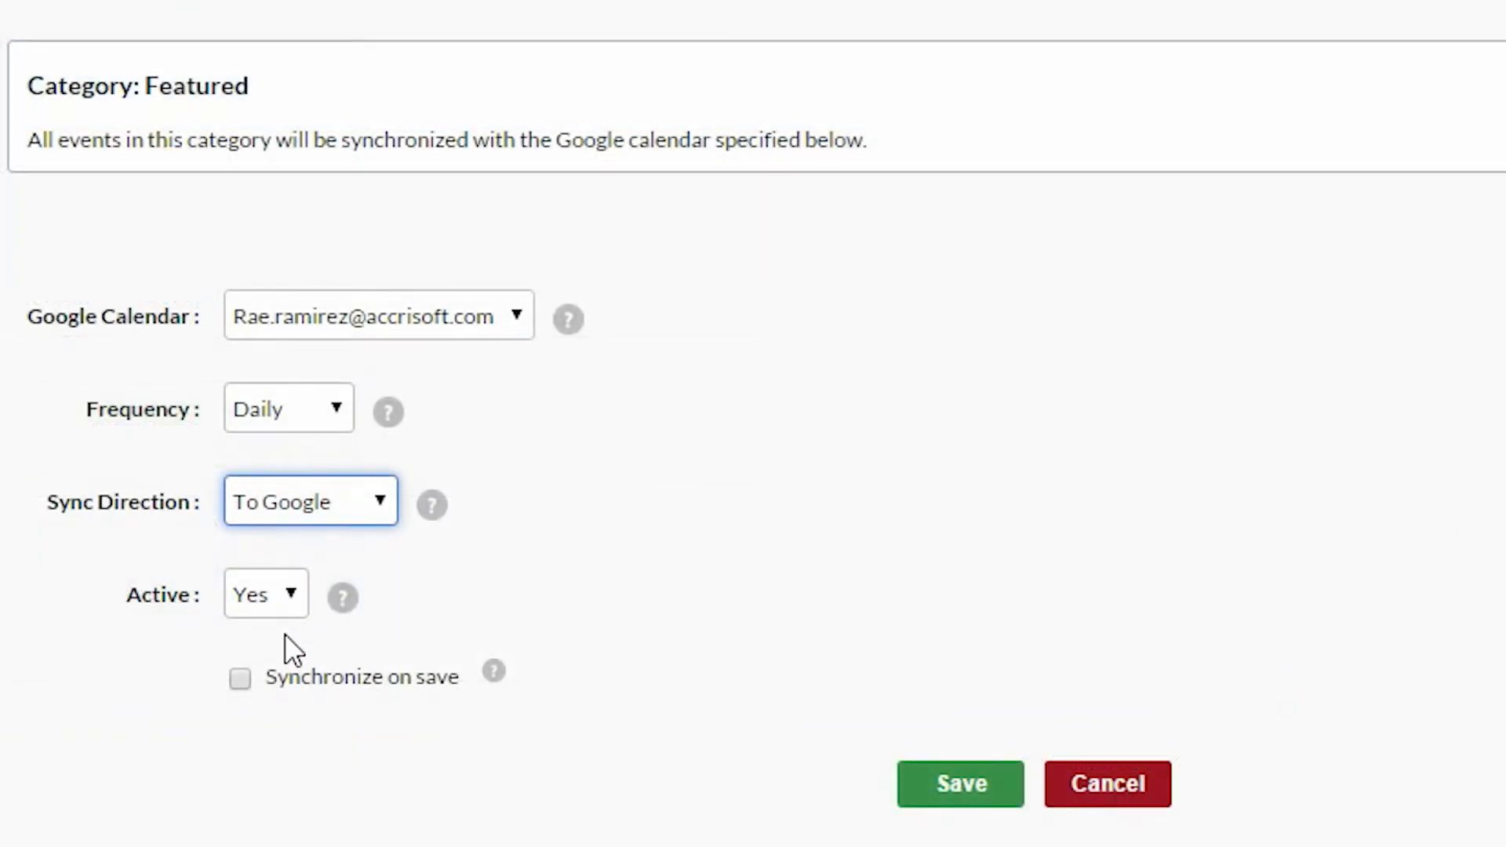
Save the Featured category sync with Synchronize on save and return to the combined calendar
{"action": "left_click", "coordinate": [240, 679]}
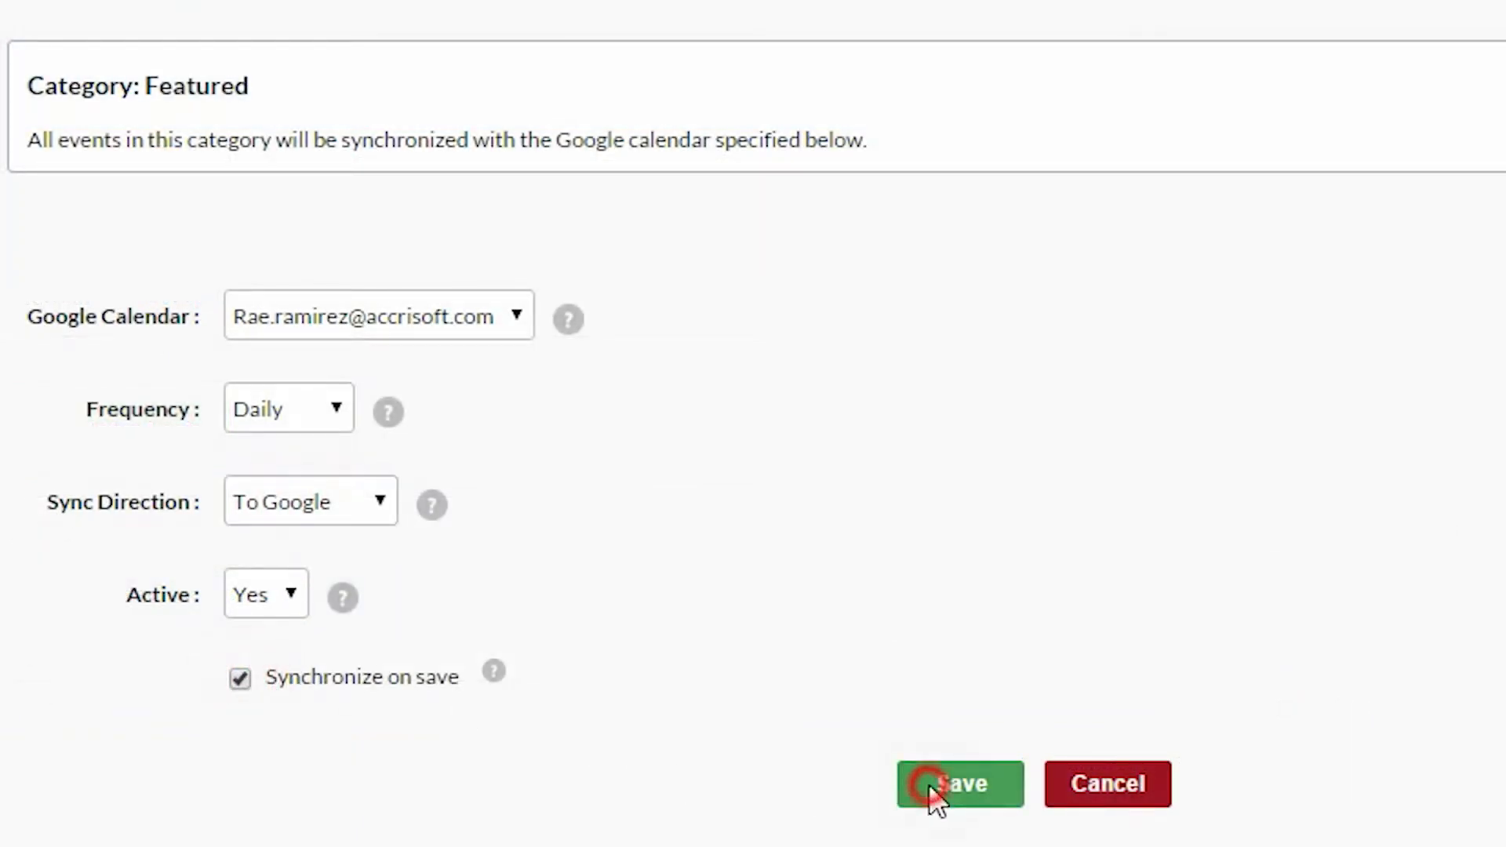
{"action": "left_click", "coordinate": [957, 783]}
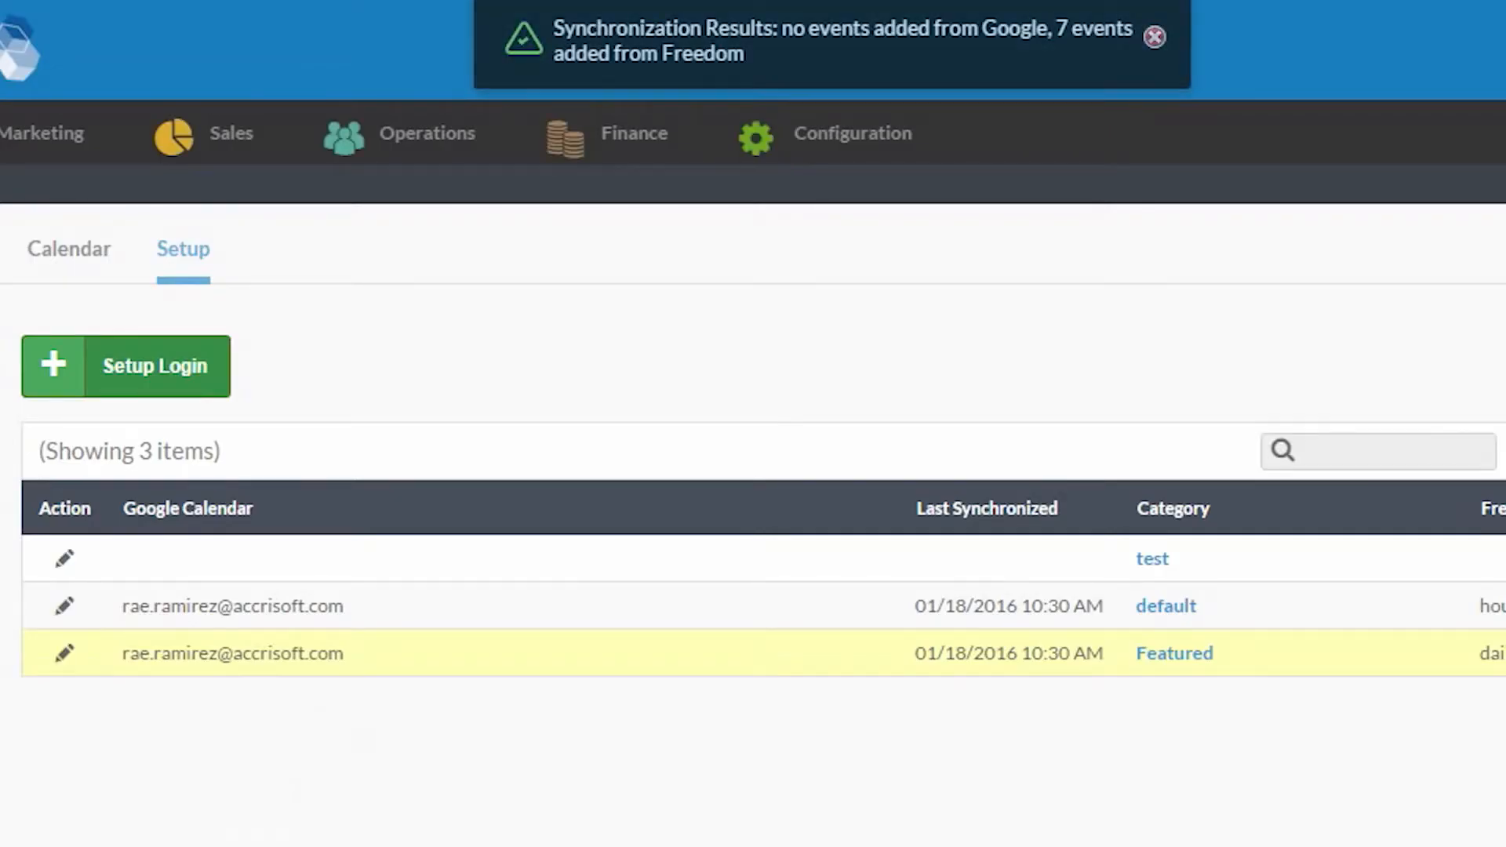
{"action": "left_click", "coordinate": [69, 249]}
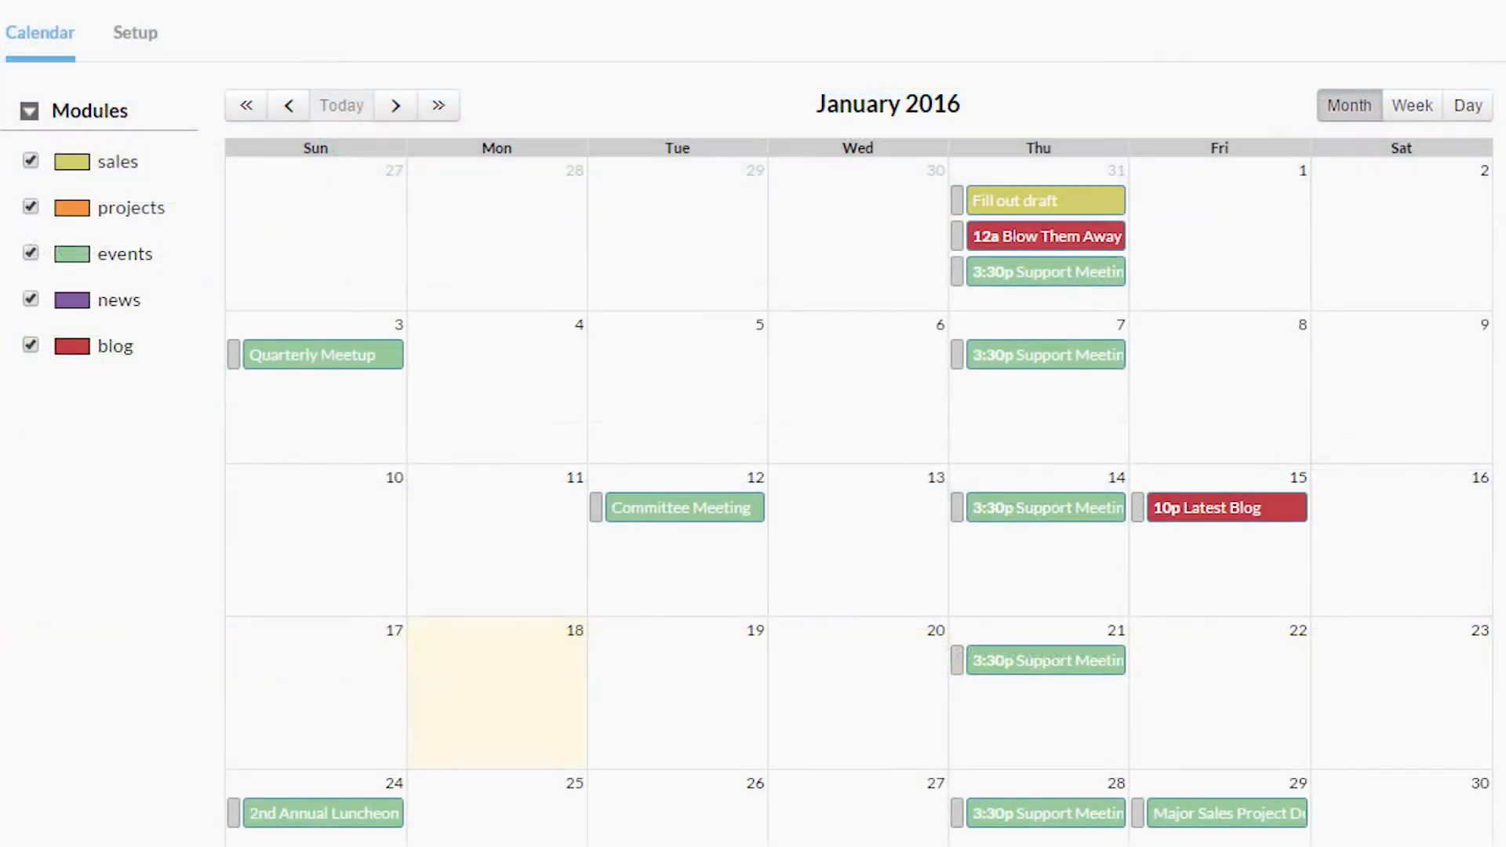
Review the calendar by week and month, then list the per-category sync settings under Setup
{"action": "left_click", "coordinate": [1412, 105]}
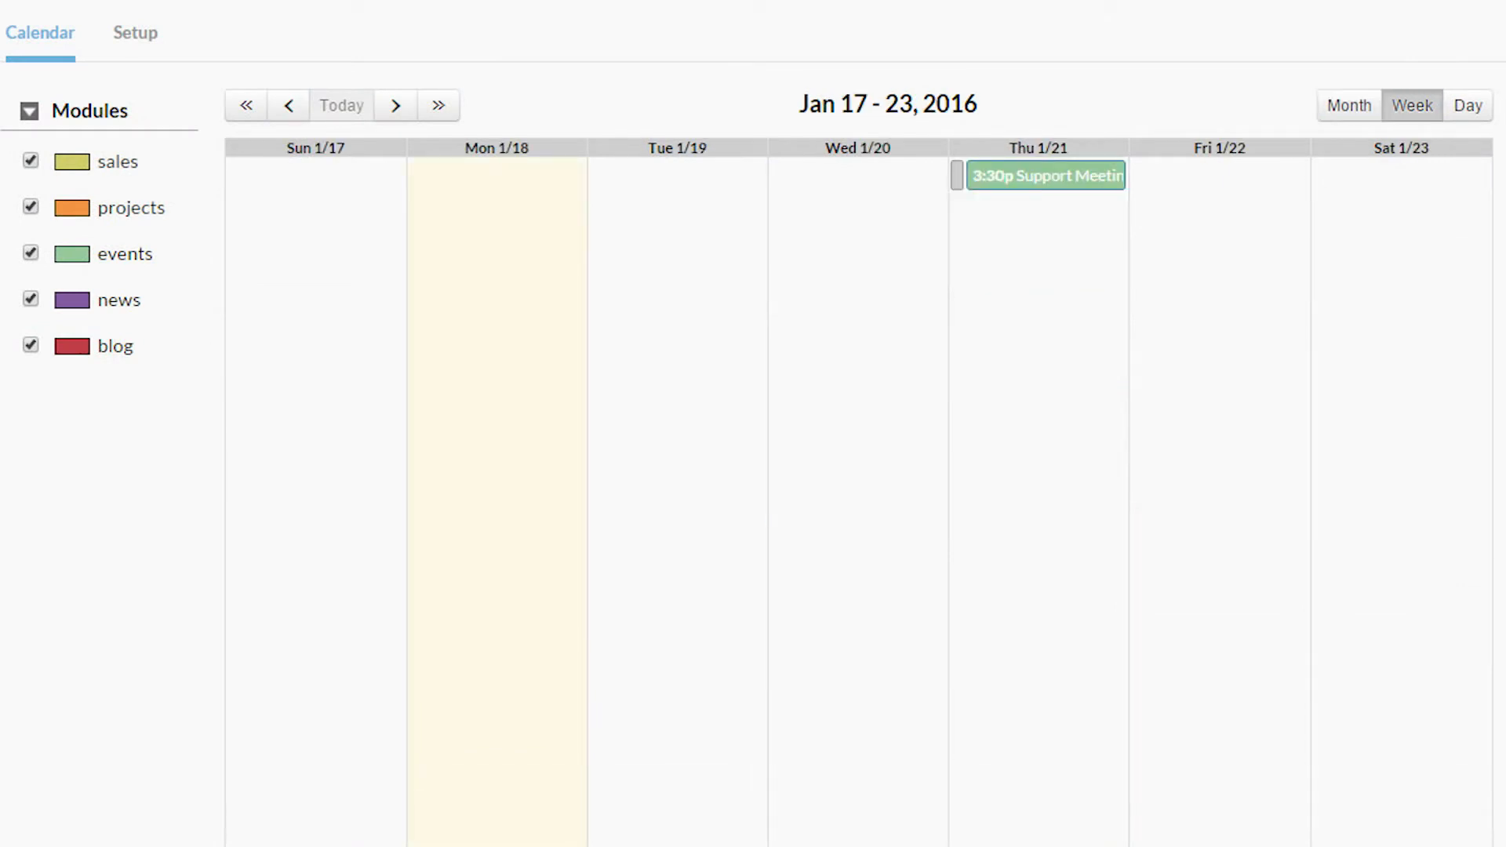
{"action": "left_click", "coordinate": [1468, 105]}
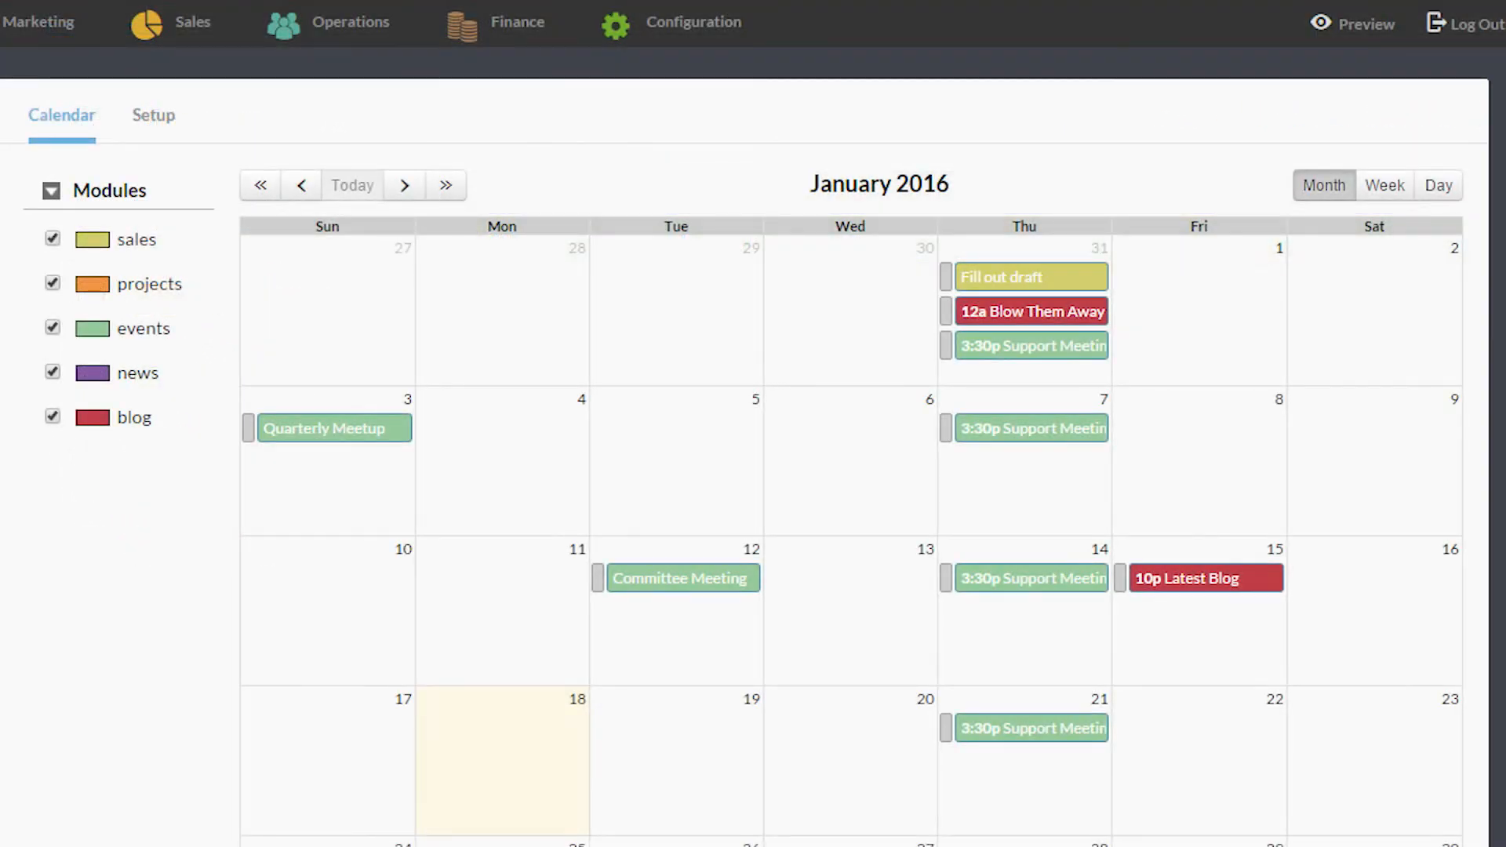
{"action": "left_click", "coordinate": [153, 115]}
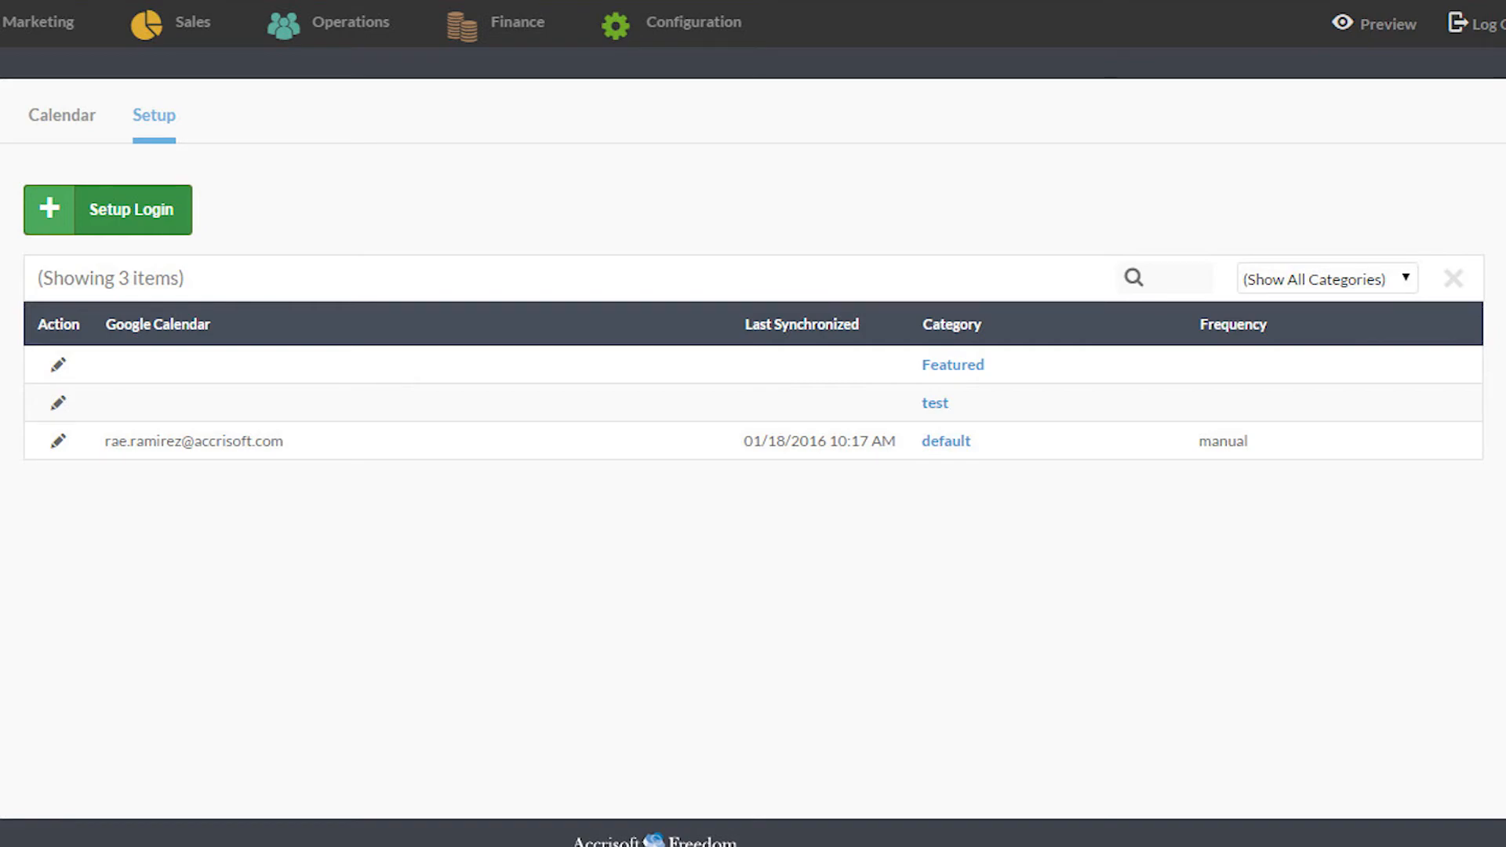